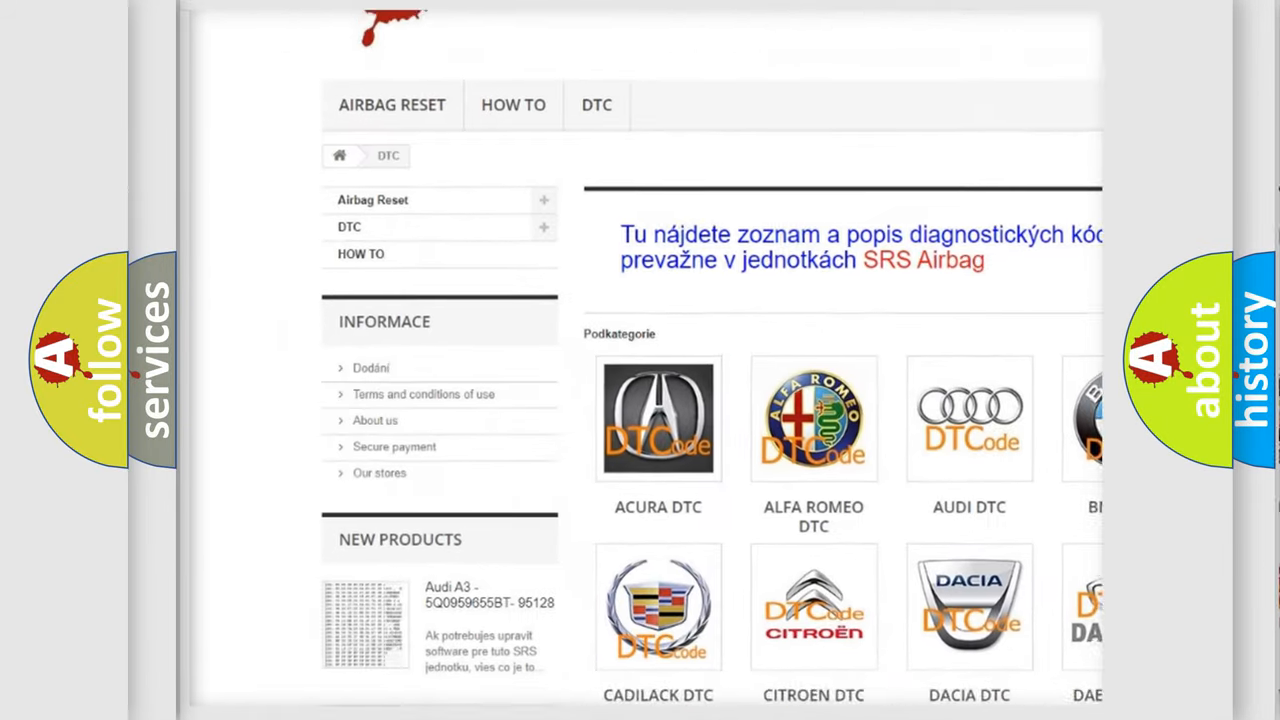
scroll(down, 3)
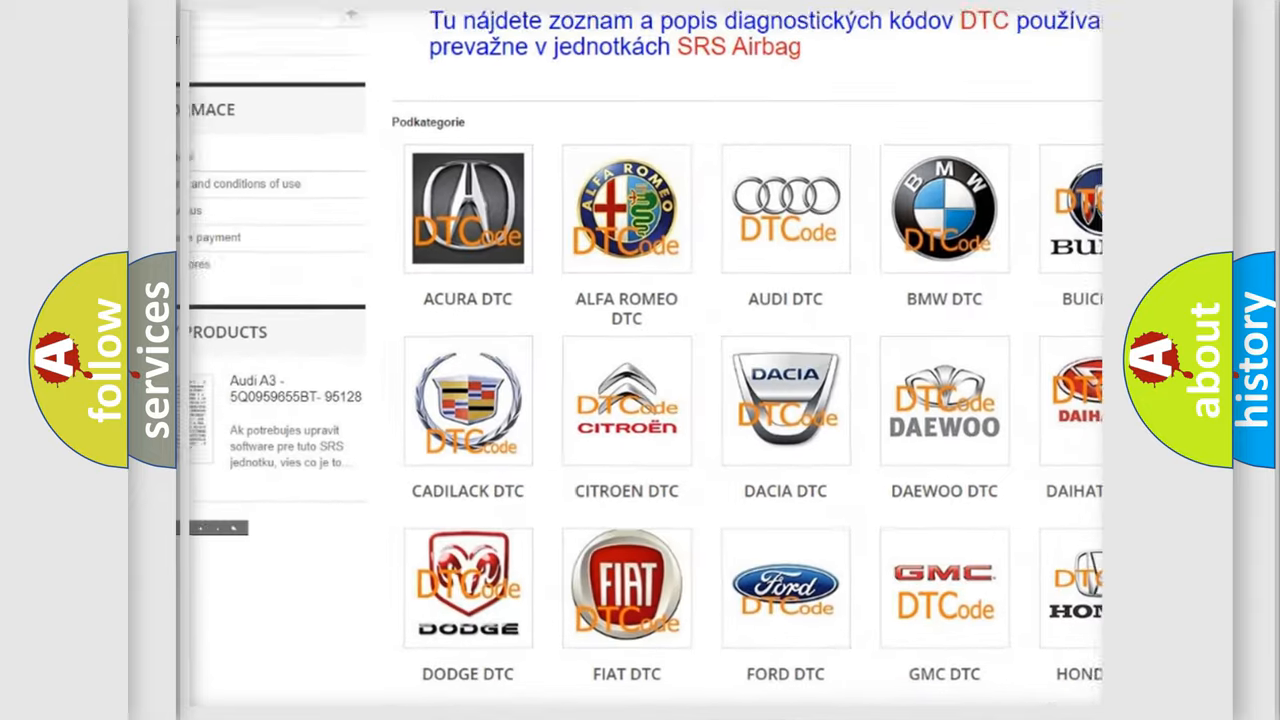
scroll(down, 3)
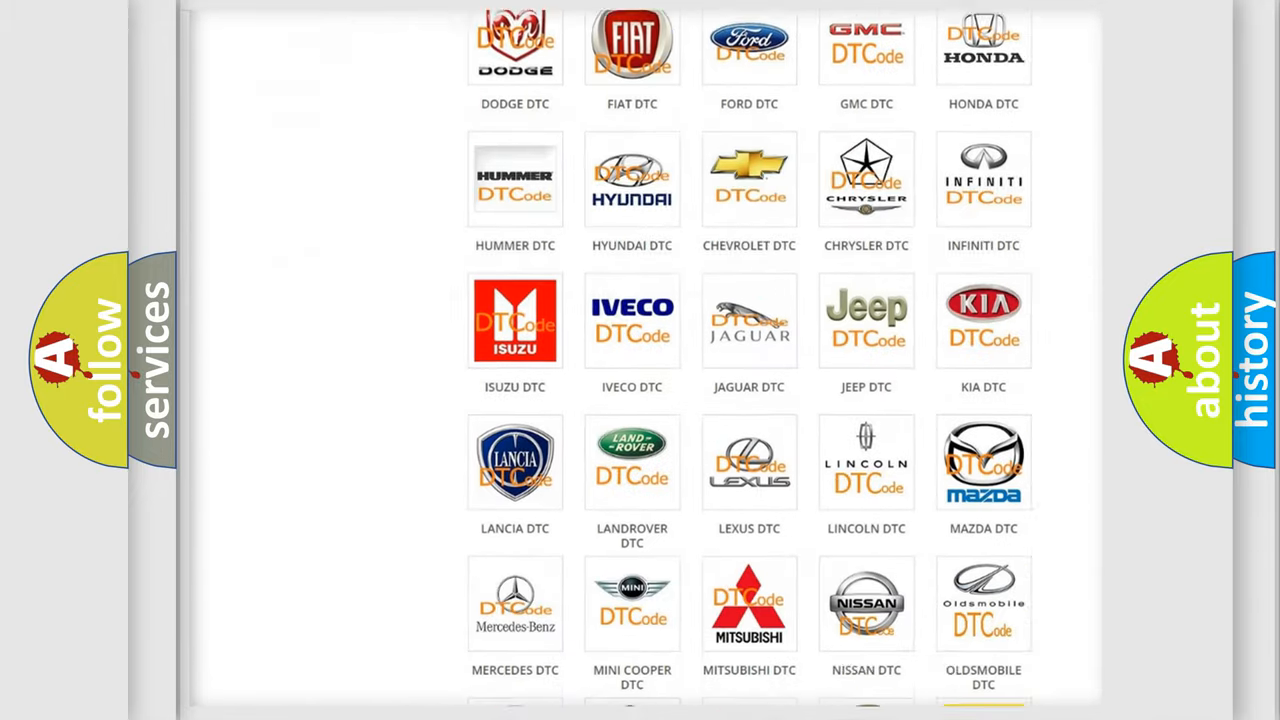
scroll(down, 3)
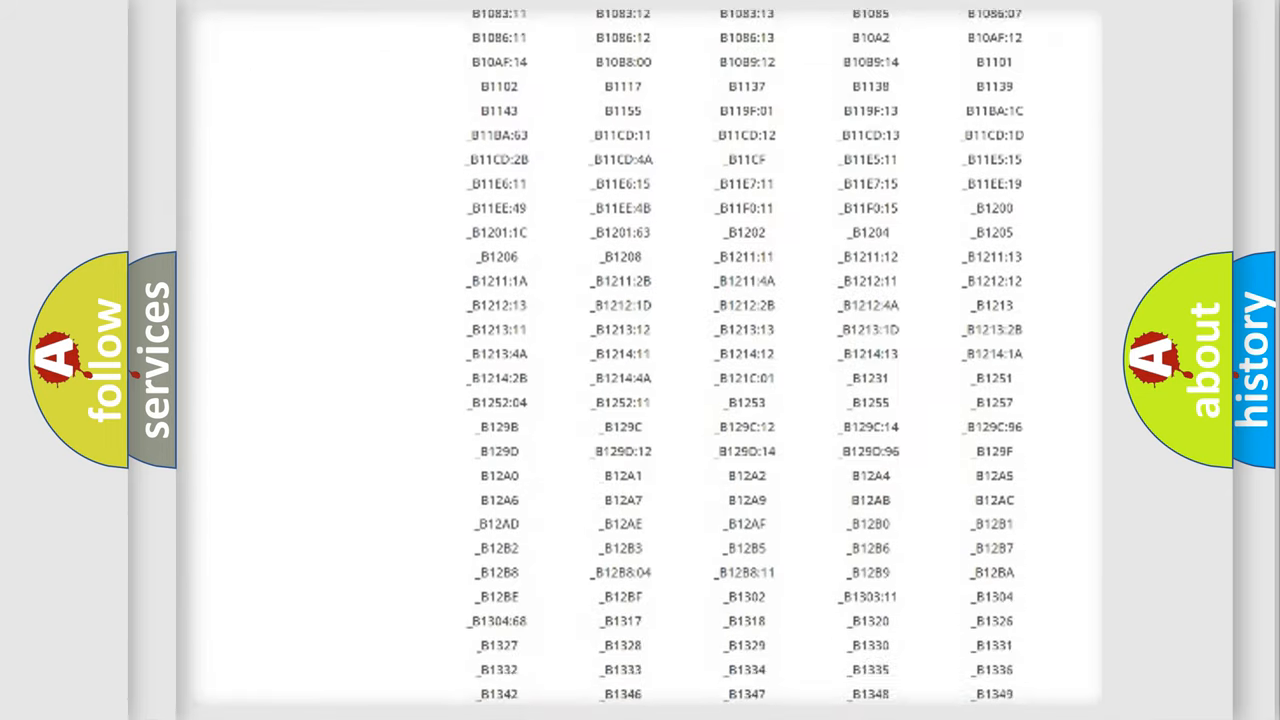
scroll(down, 3)
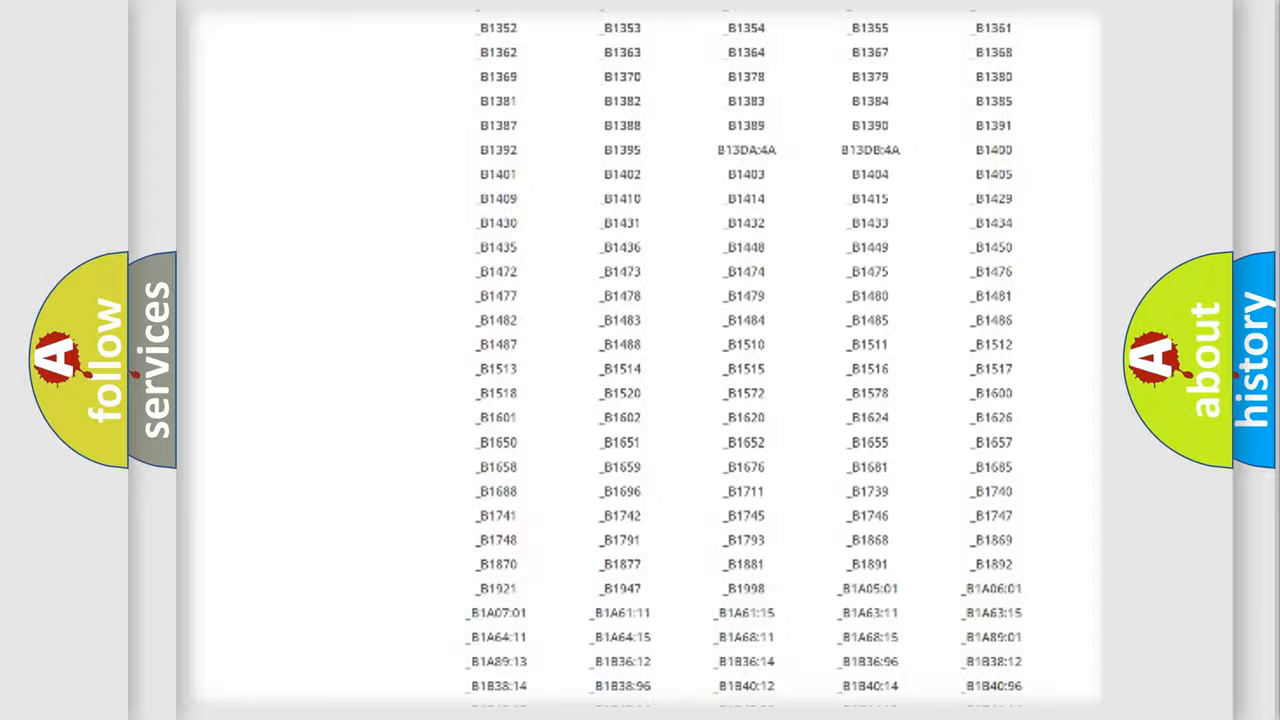